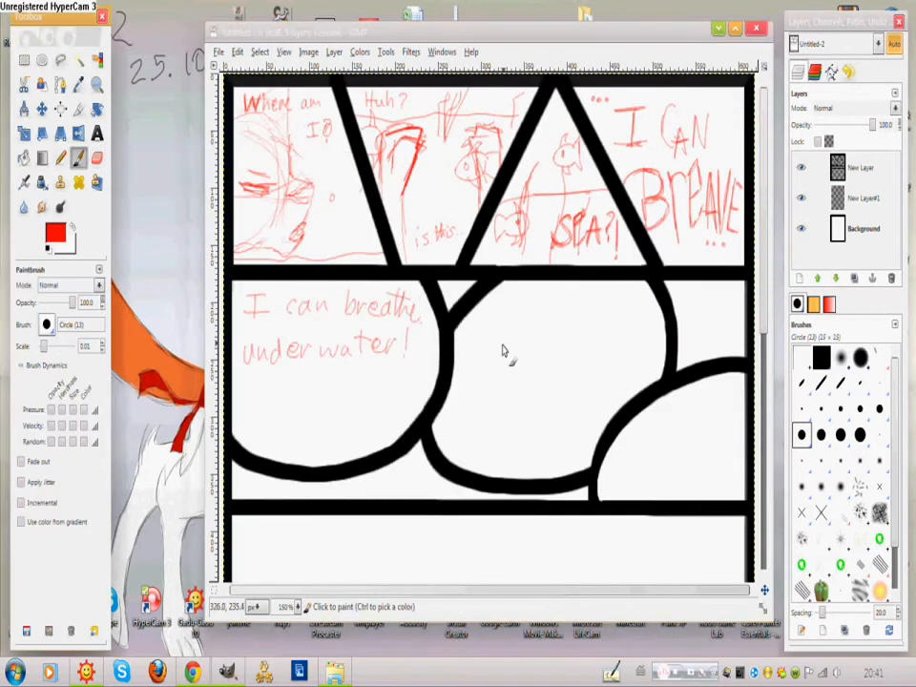
- Sketch the red collar outline on a new layer in the bottom panel
scroll(down, 3)
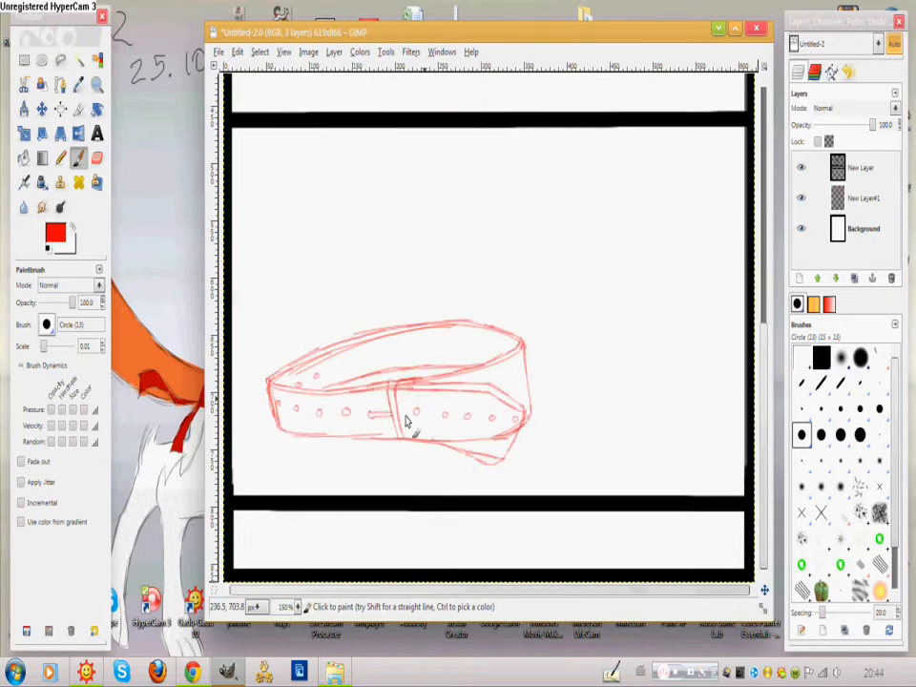
drag(392, 443, 397, 477)
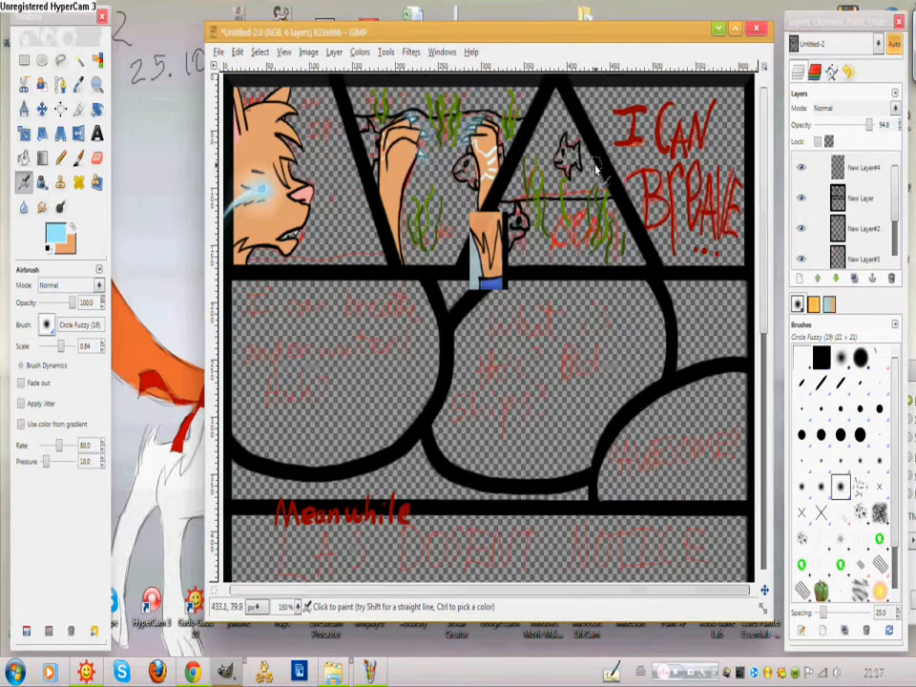
- Pick a brush tool to colour the cat characters and red lettering
click(54, 233)
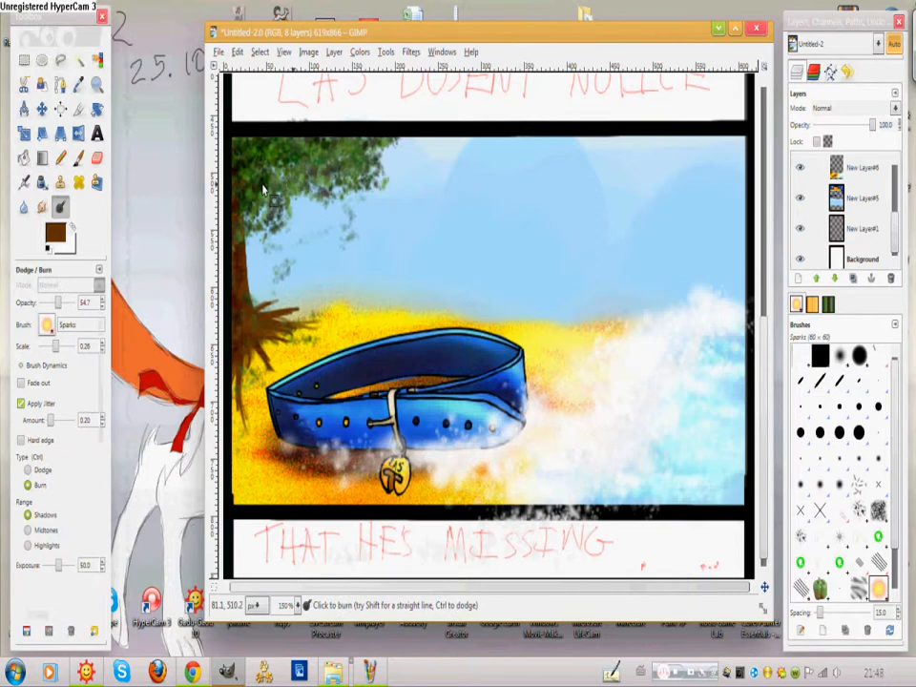
- Shade the beach painting's sand and sky with the Dodge/Burn tool
click(42, 206)
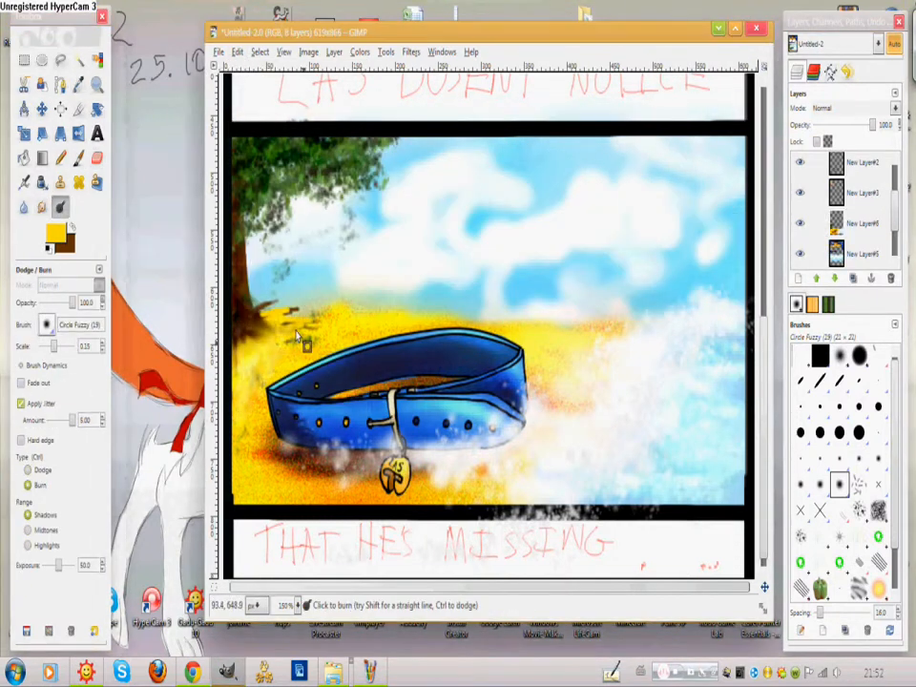
click(42, 206)
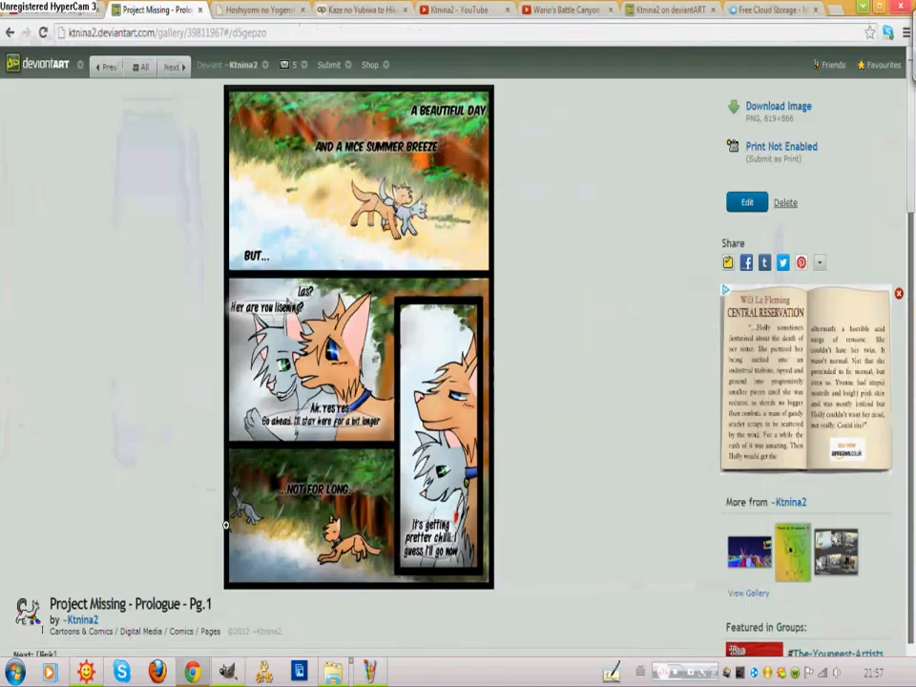
- Scroll through the Prologue Pg.1 comic and the characters-for-sale page
scroll(down, 3)
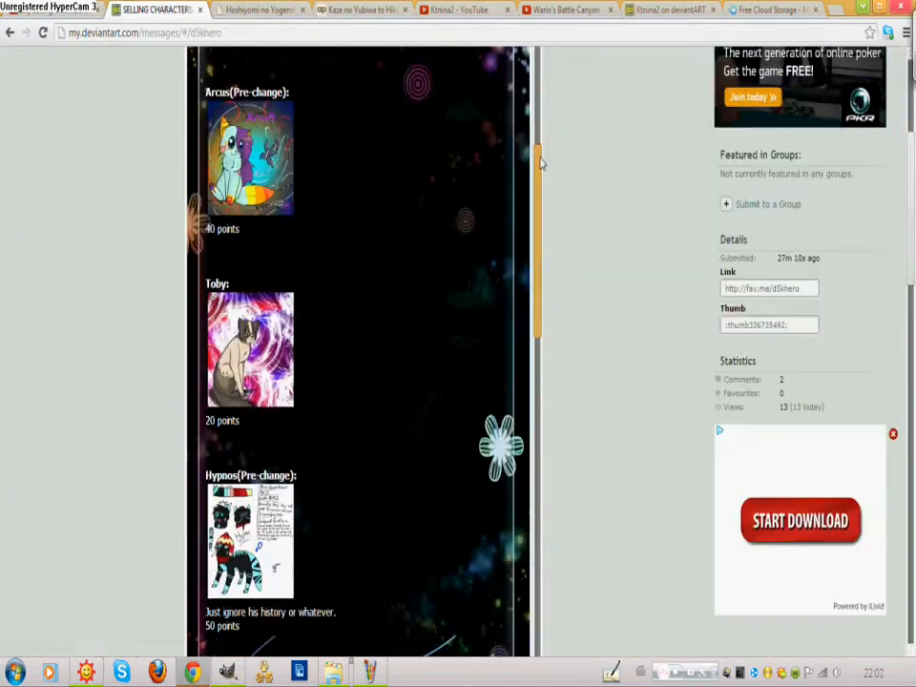
scroll(down, 3)
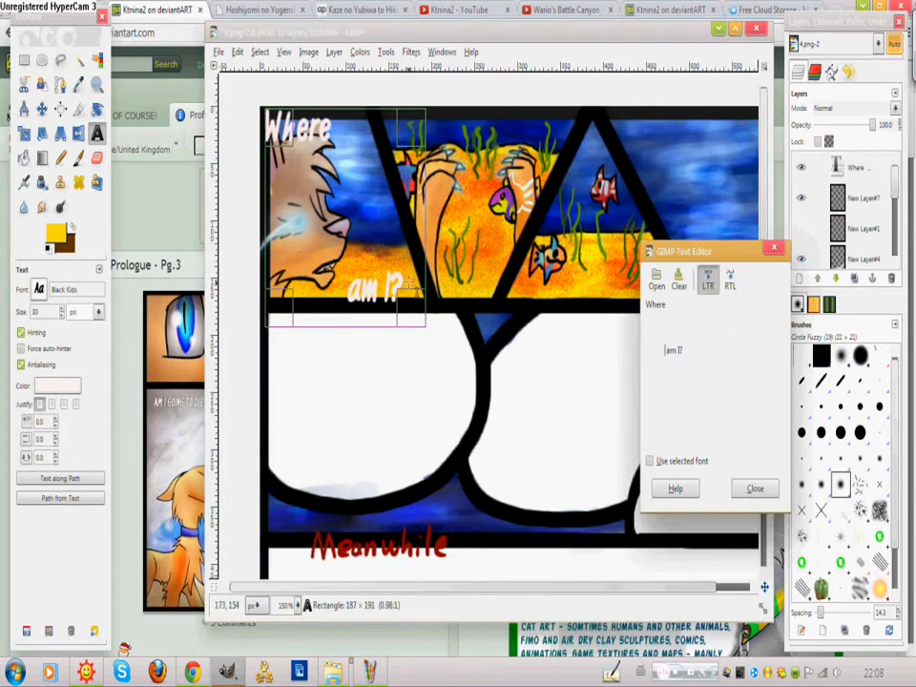
- Letter the bubbles 'HUH? Is this possibly...' and 'What is this? OLD SHIPS!'
text(HUH? Is this possibly...)
text(I can breathe underwater!)
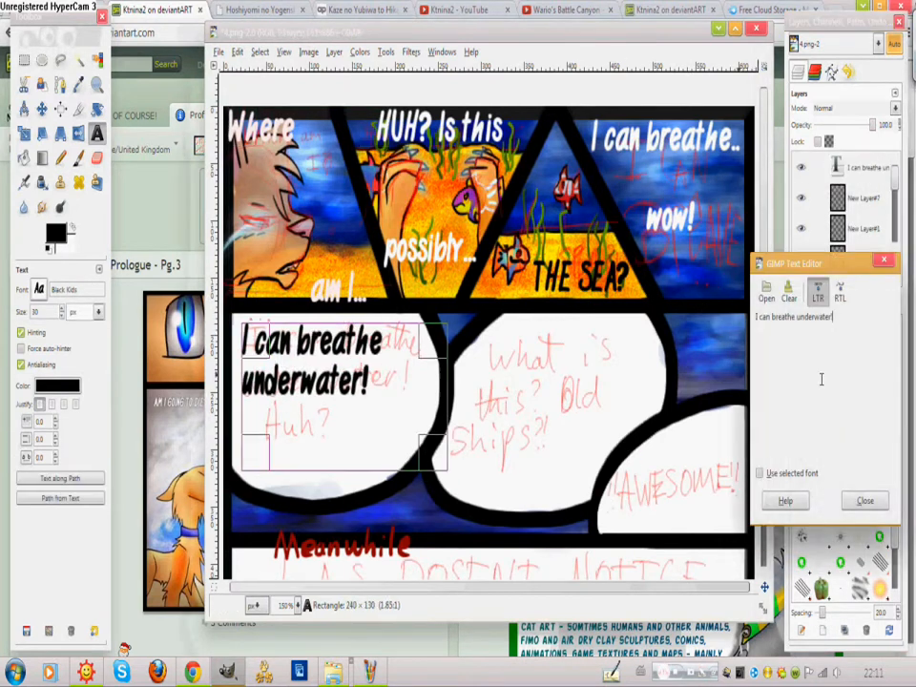
text(What is this? OLD SHIPS!)
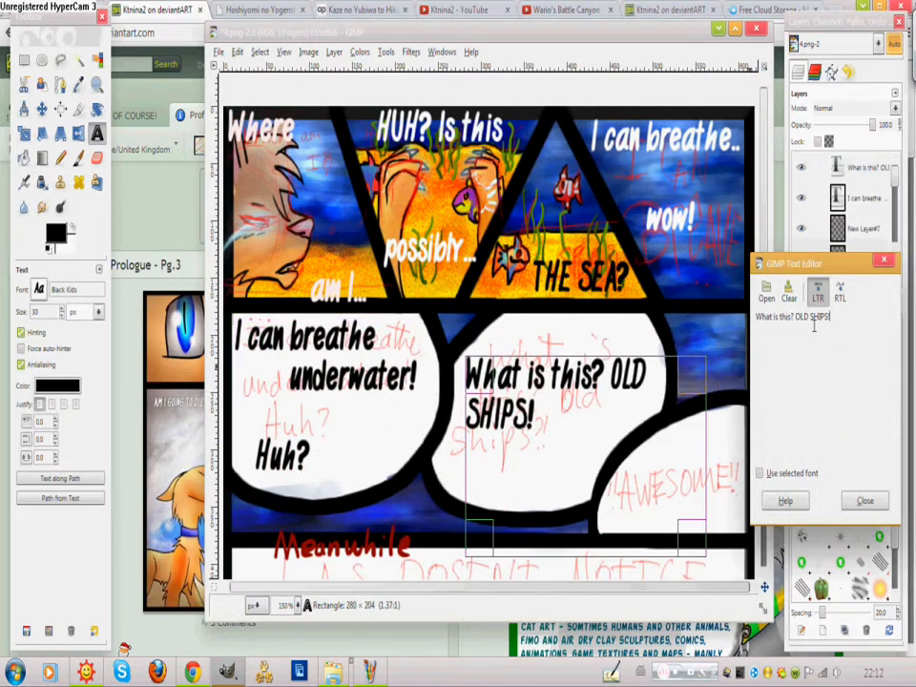